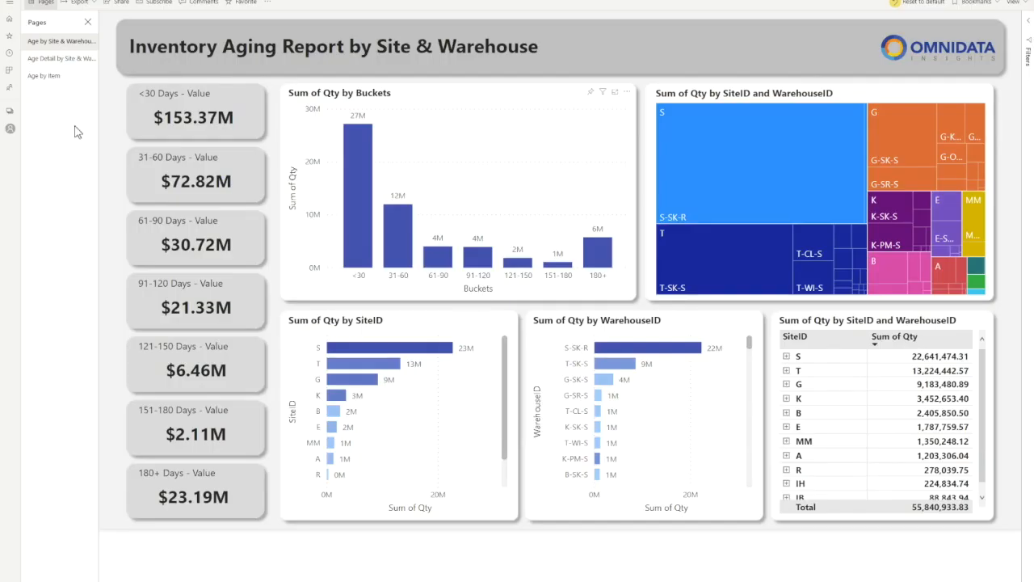
mouse_move(74, 110)
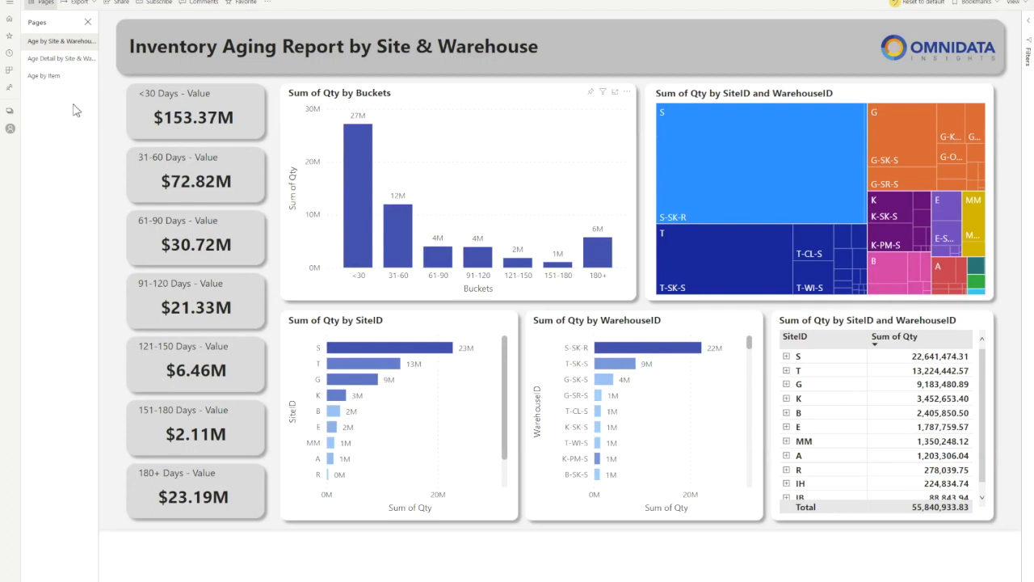
mouse_move(76, 105)
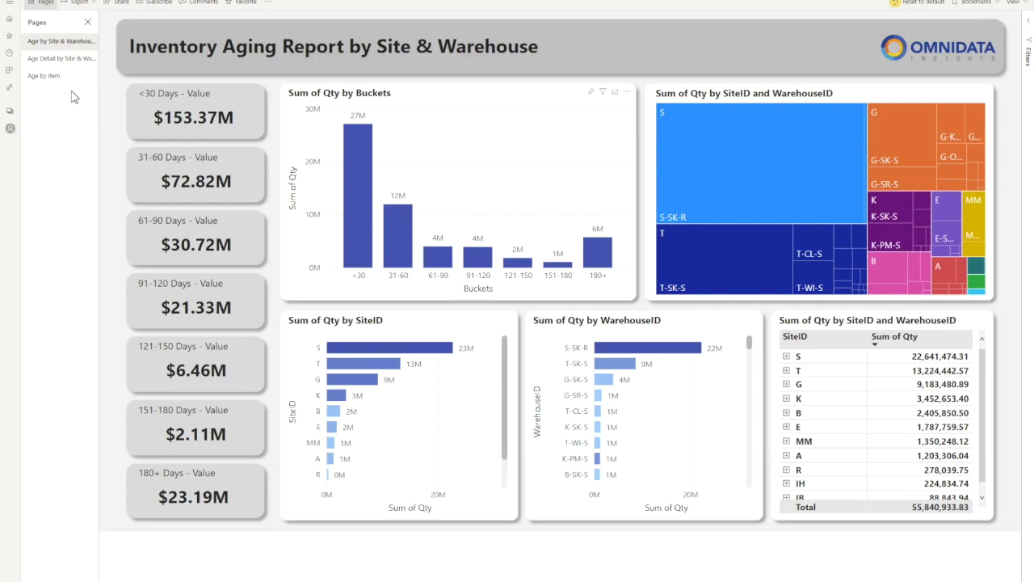
mouse_move(68, 120)
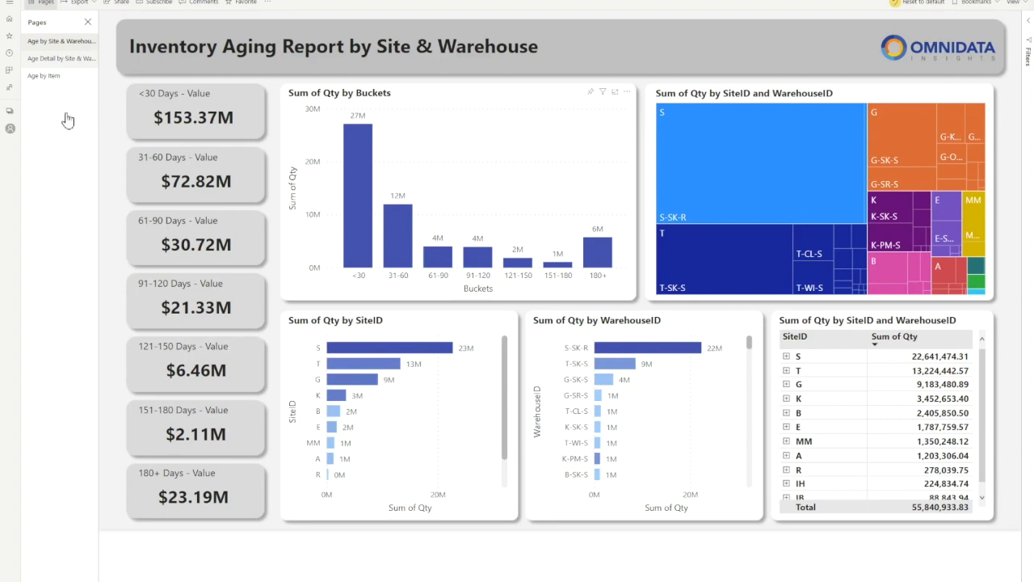
Go through the Age Detail page to Age by Item and scroll the item aging matrix.
click(62, 58)
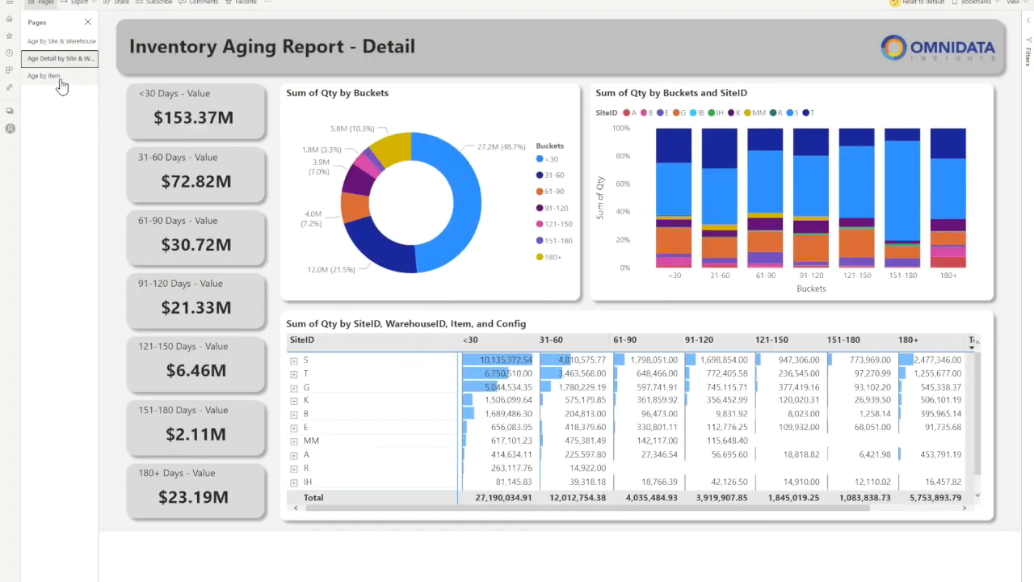
click(43, 75)
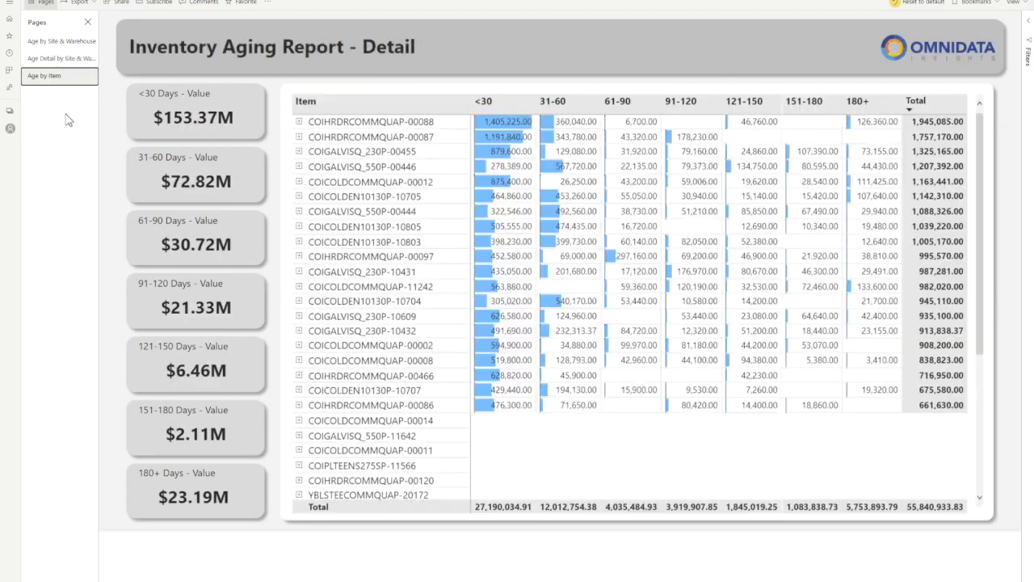
scroll(down, 3)
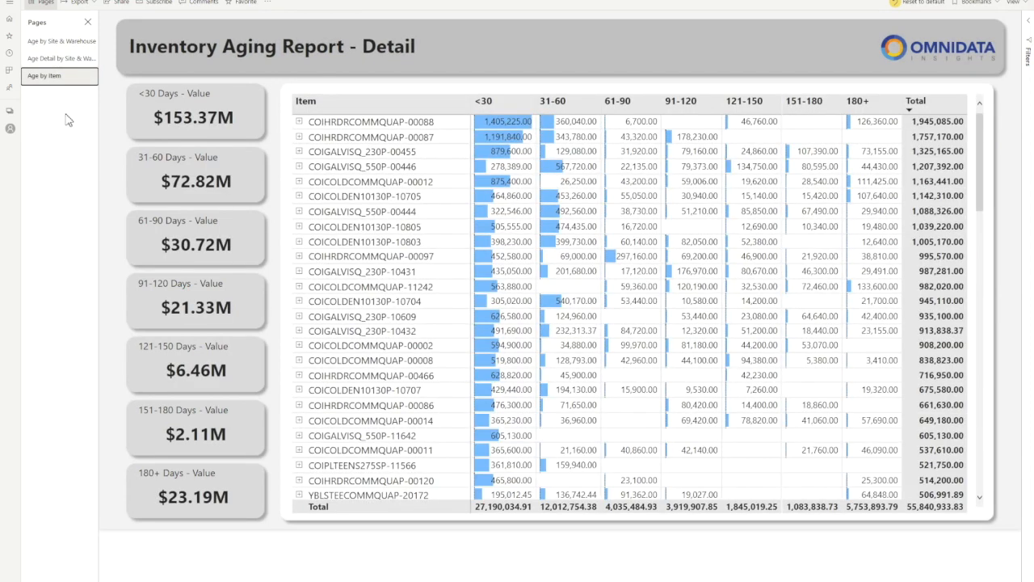
mouse_move(68, 116)
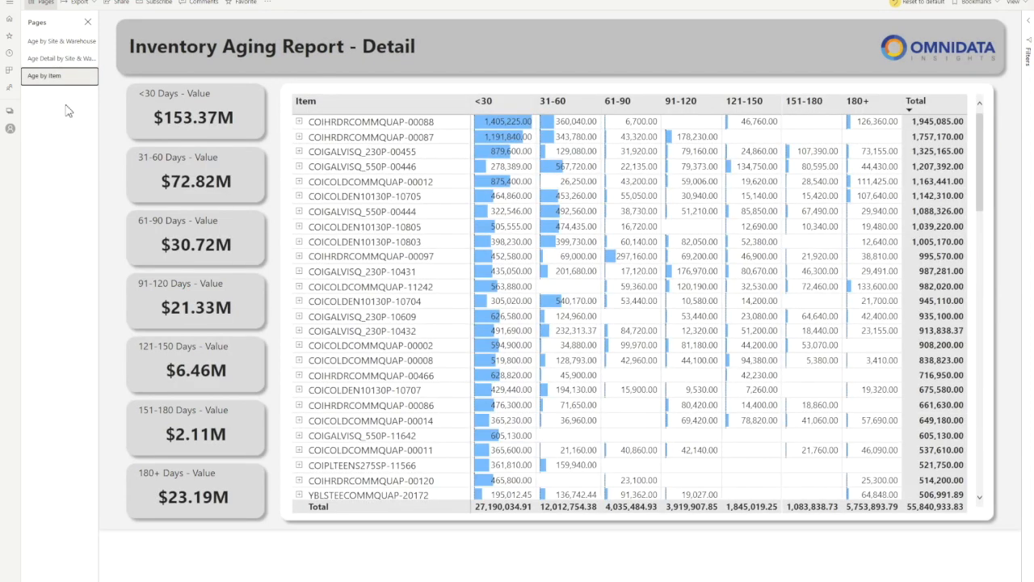
mouse_move(57, 42)
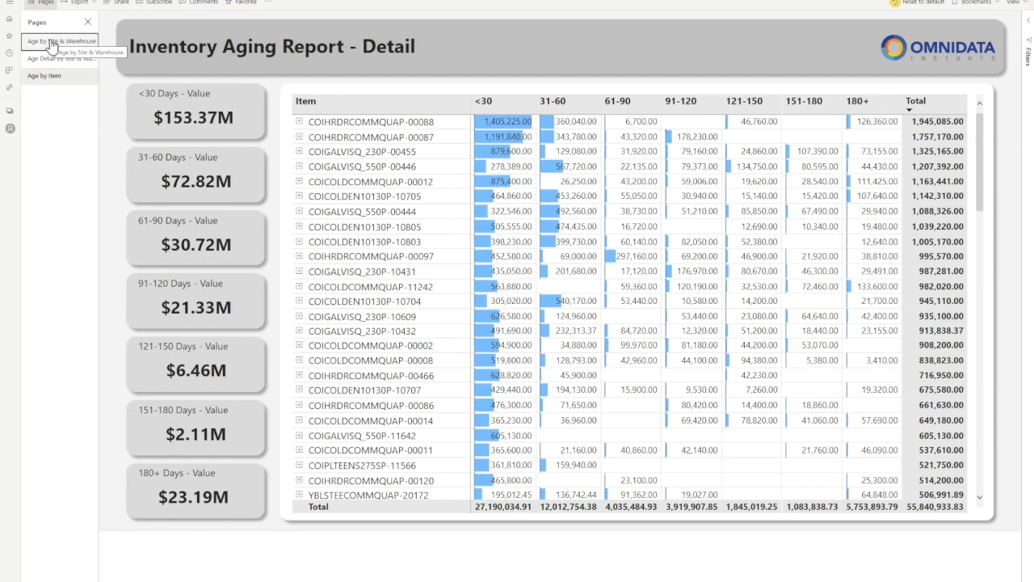
Return to the Age by Site & Warehouse overview page.
click(59, 40)
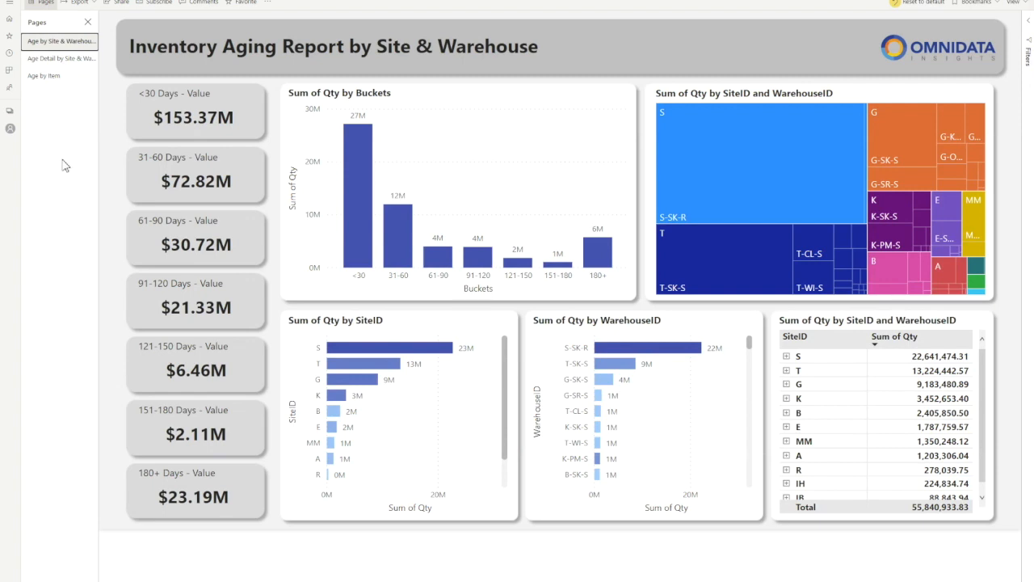
mouse_move(107, 146)
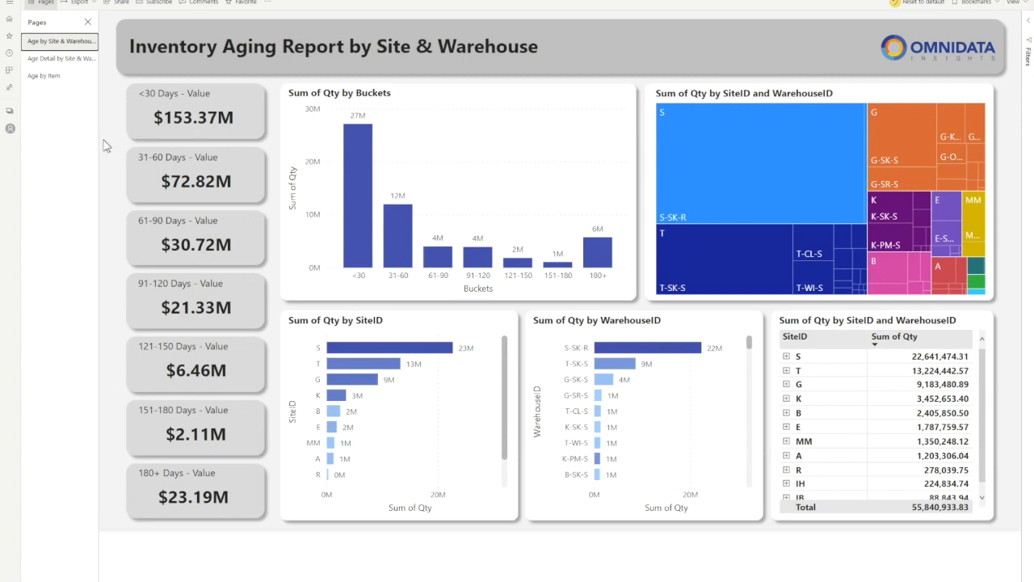
mouse_move(144, 159)
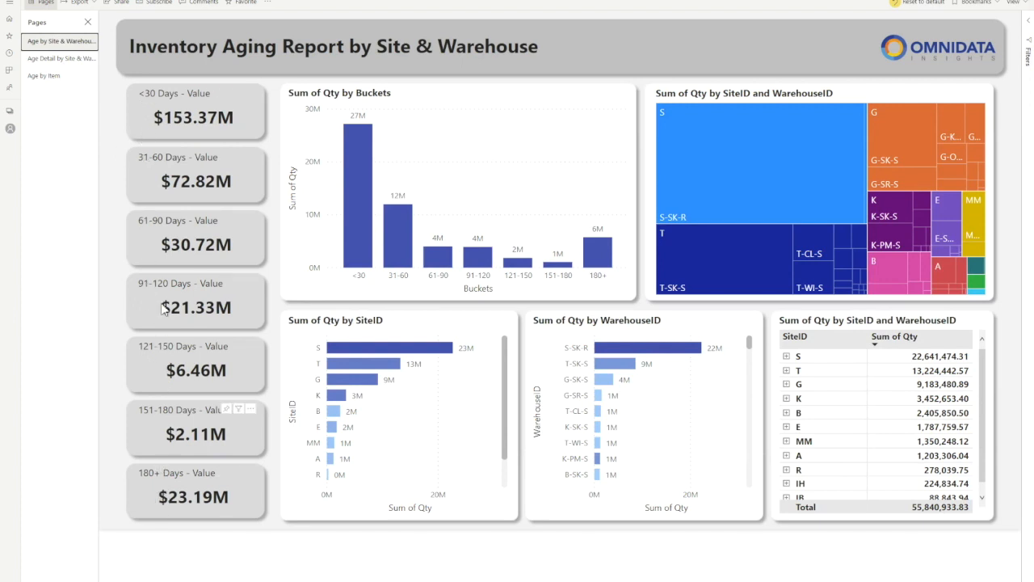
mouse_move(533, 363)
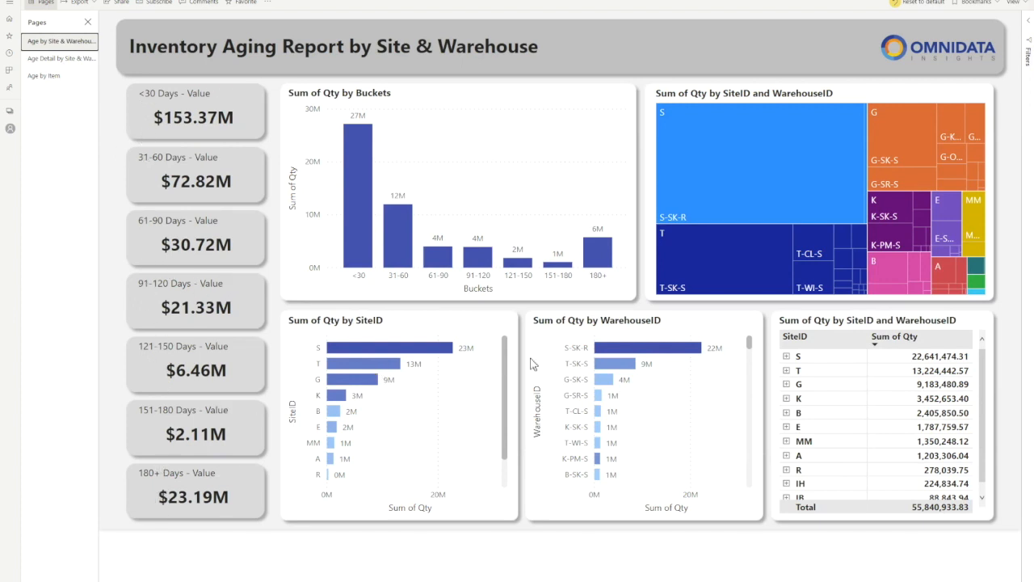
mouse_move(598, 250)
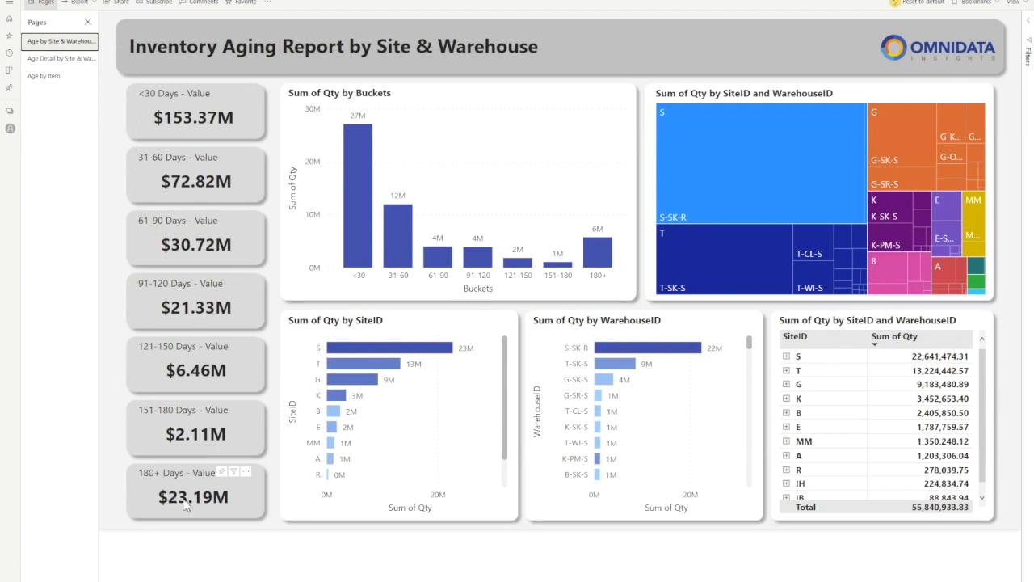
mouse_move(602, 259)
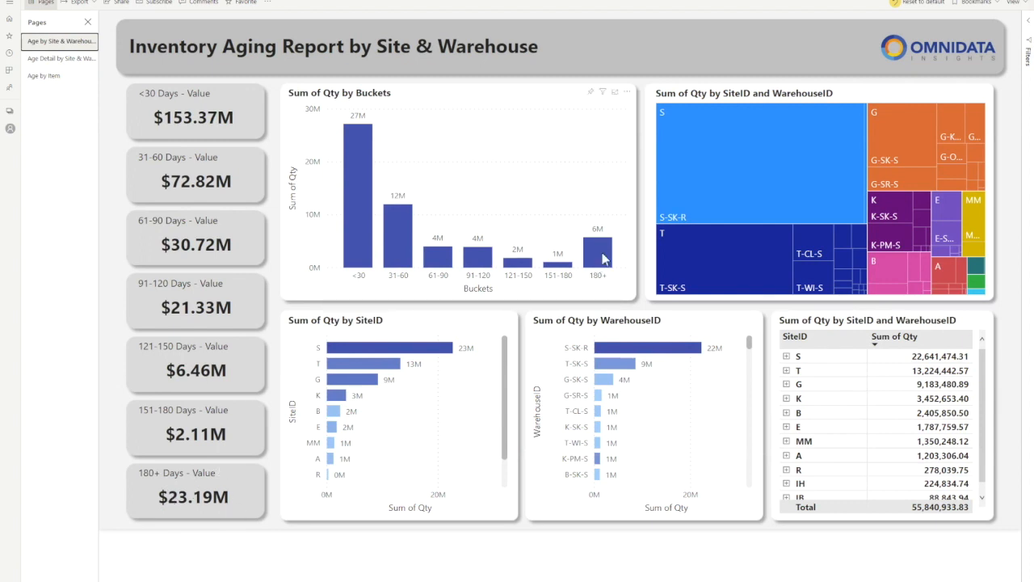
mouse_move(603, 250)
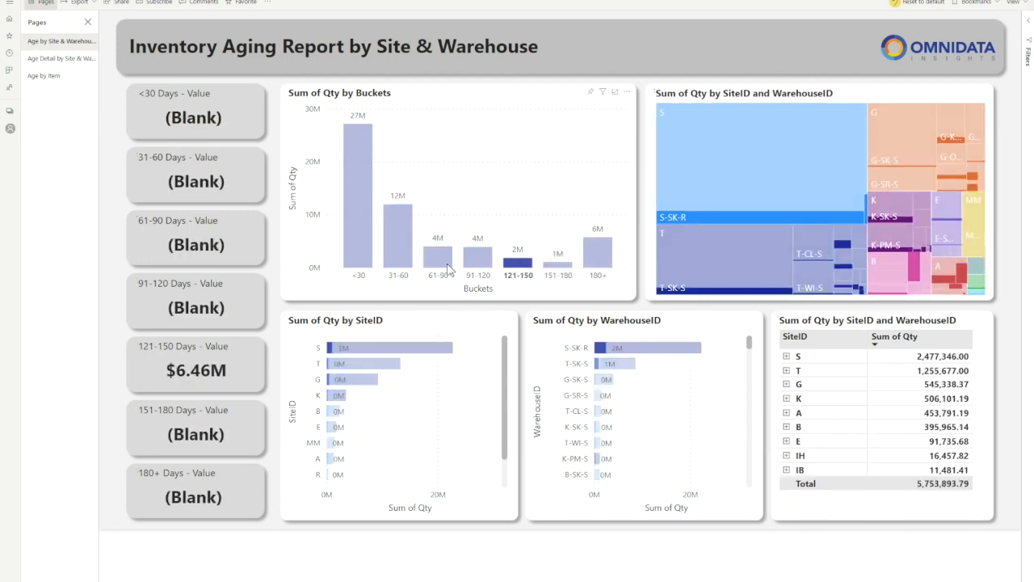
Filter the bucket chart to 61-90 days, then 31-60 days, and open the Detail page.
click(439, 251)
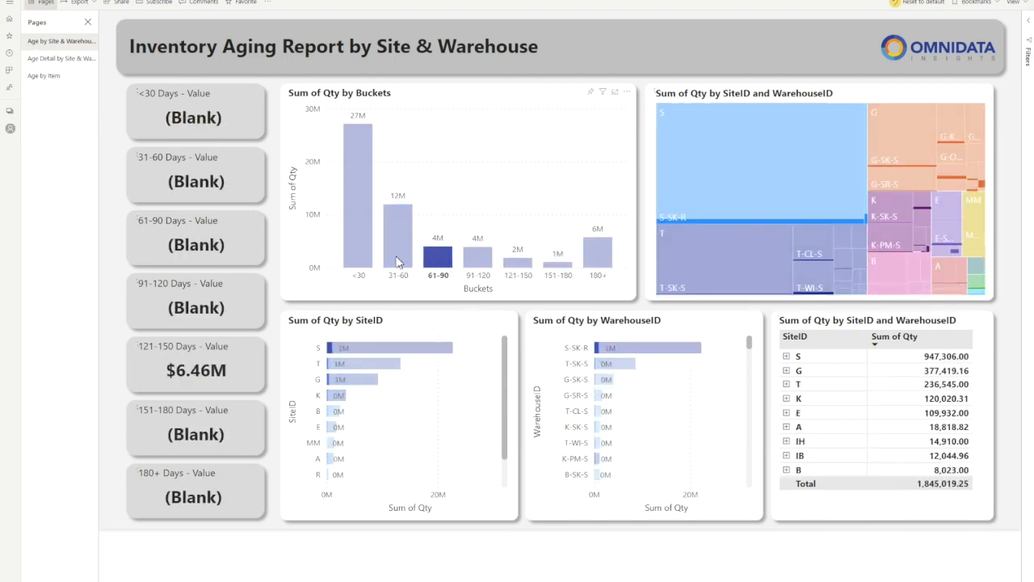
click(397, 231)
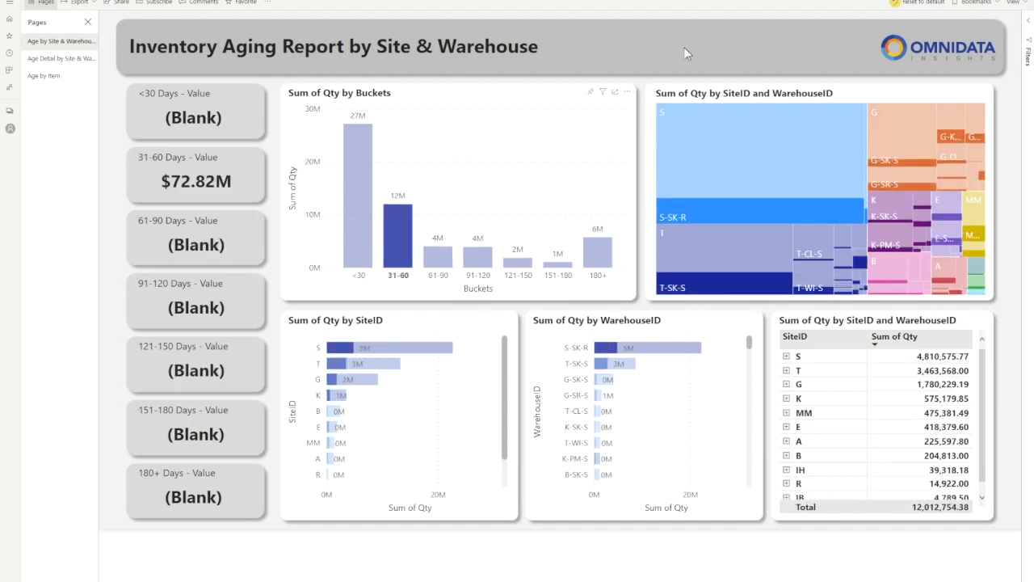
click(61, 58)
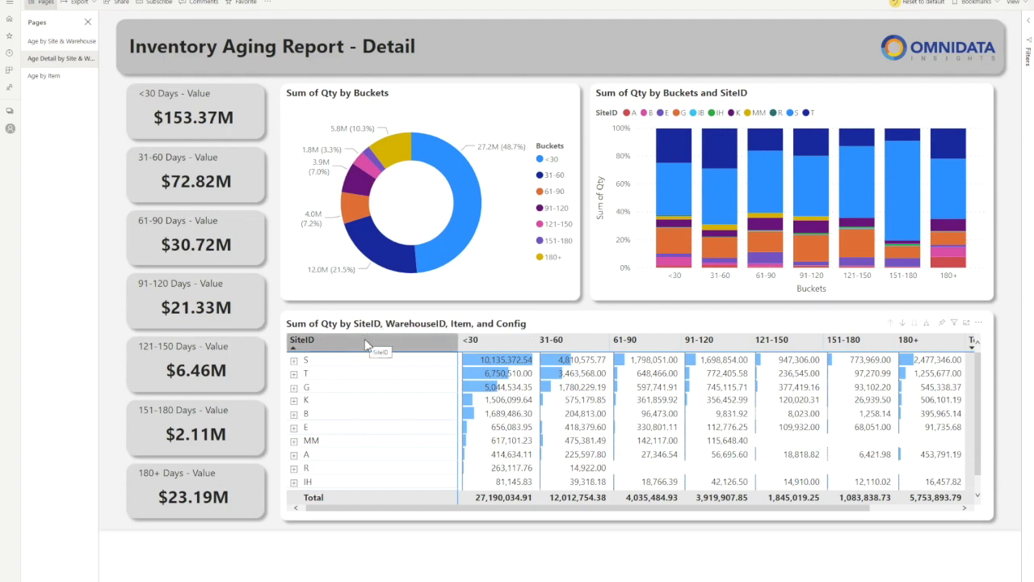
mouse_move(349, 356)
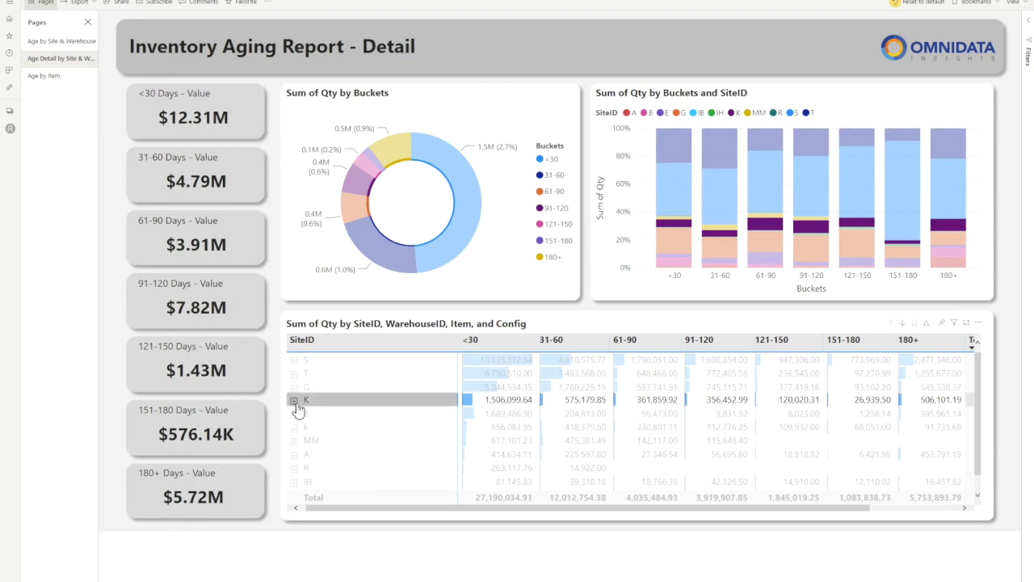
Expand site K, filter to warehouse K-SK-S's 180+ days quantity, and expand K-SK-S into items.
click(295, 400)
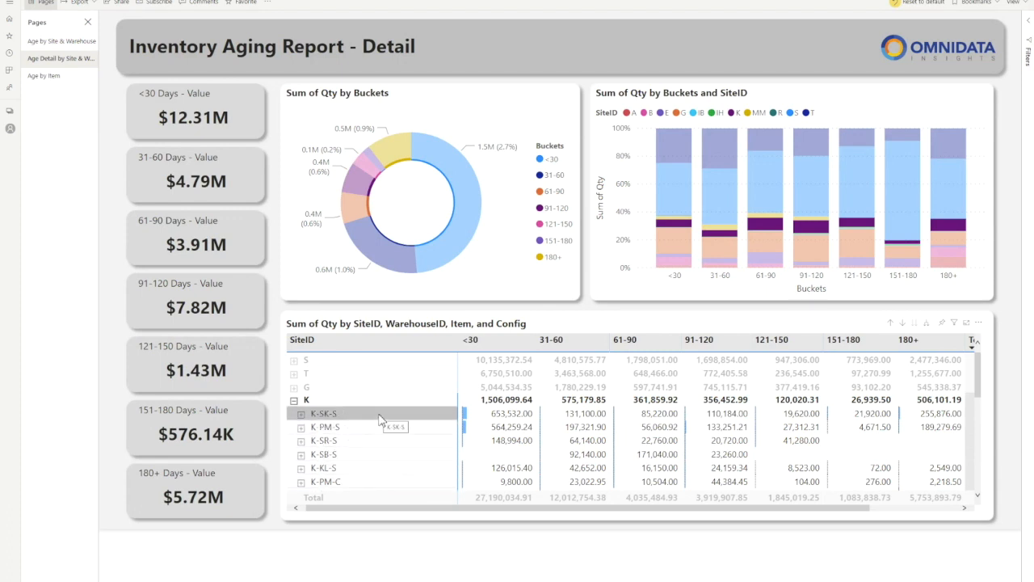
click(324, 413)
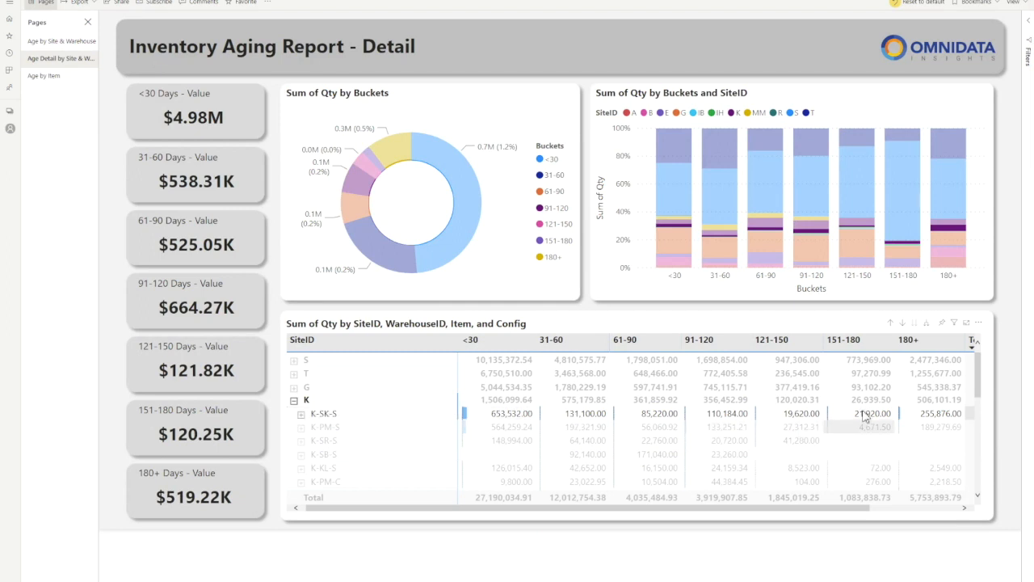
click(324, 413)
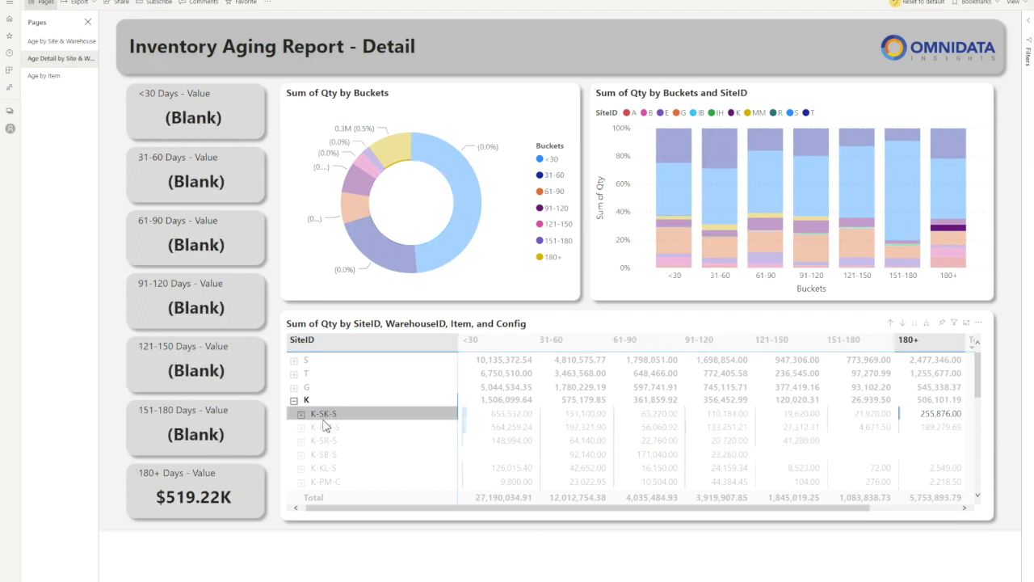
click(301, 413)
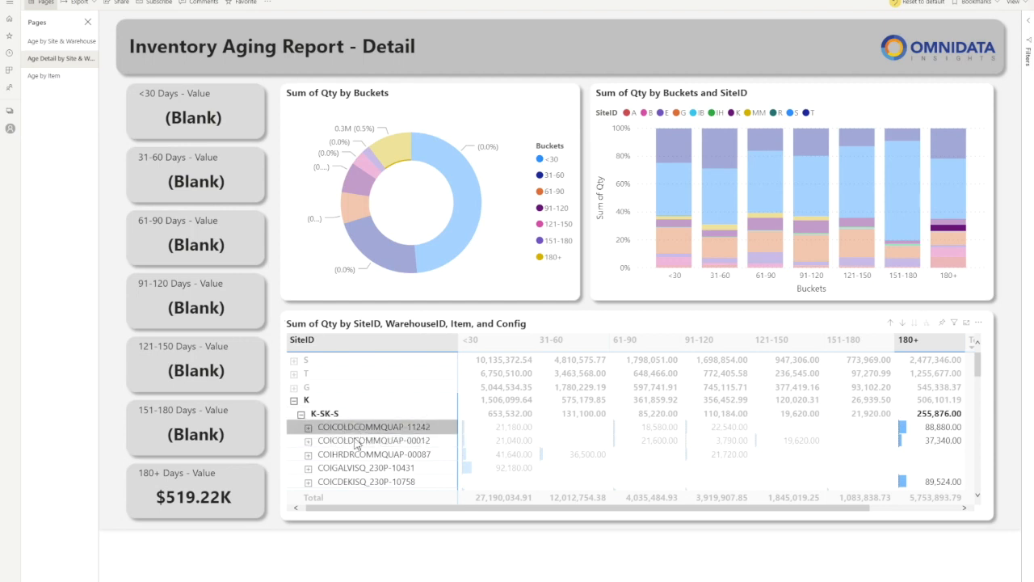
Expand item COICOLDCOMMQUAP-11242, then switch to the Age by Item page.
click(308, 426)
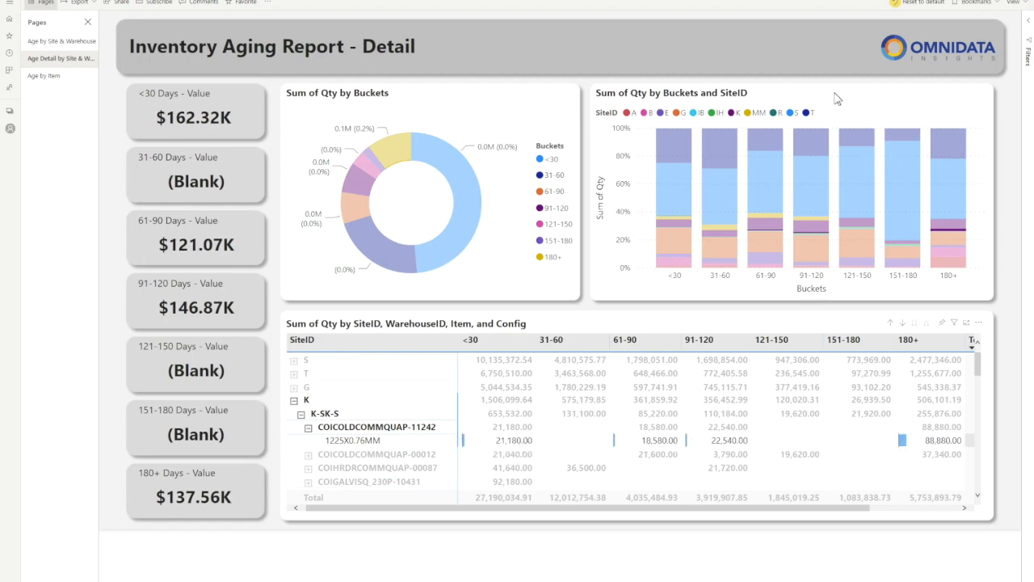
click(55, 75)
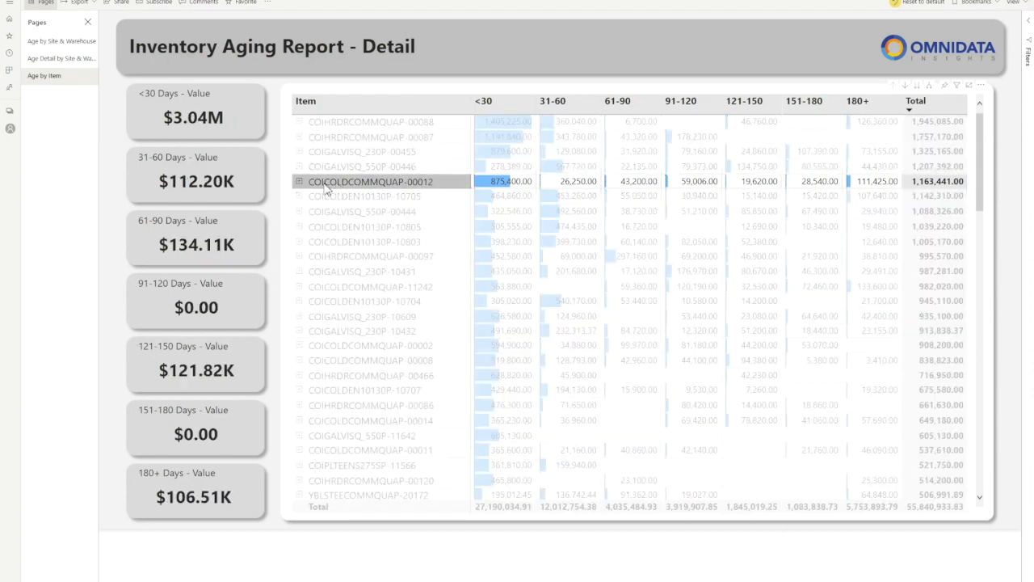
Expand COICOLDCOMMQUAP-00012 into sites, then expand site G into warehouses G-SK-S, G-SK-Q, G-KL-V.
click(299, 181)
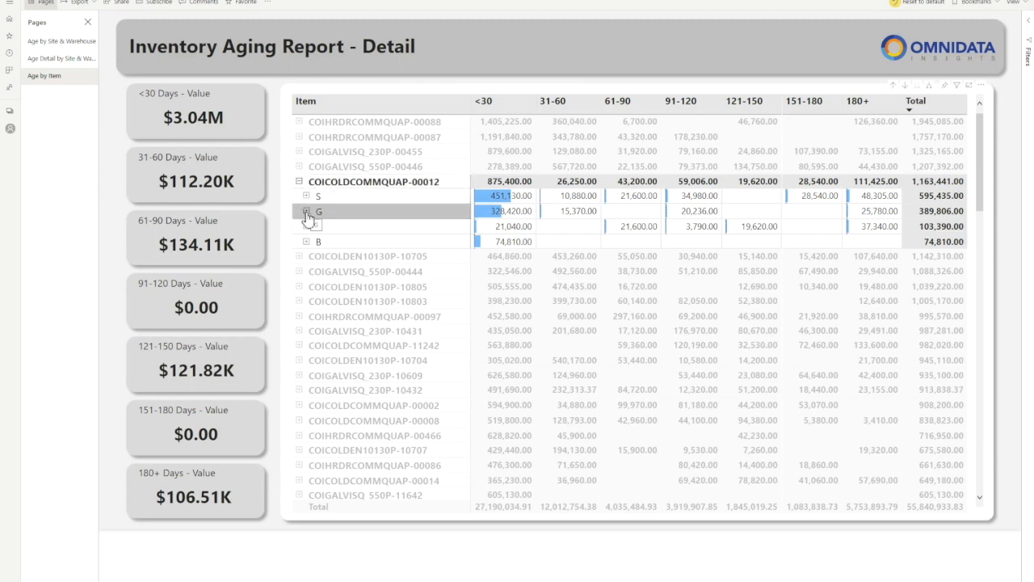
click(307, 218)
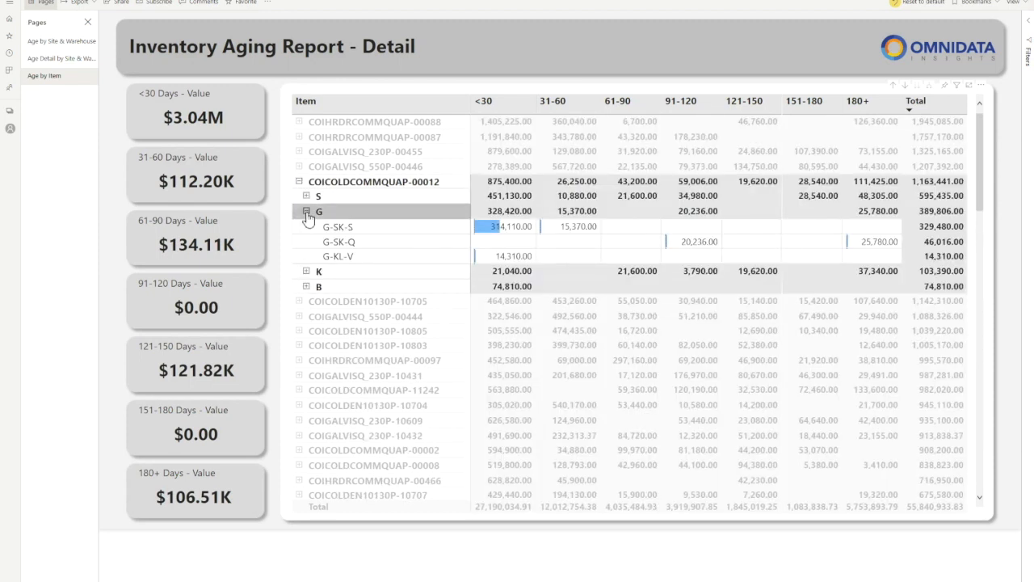